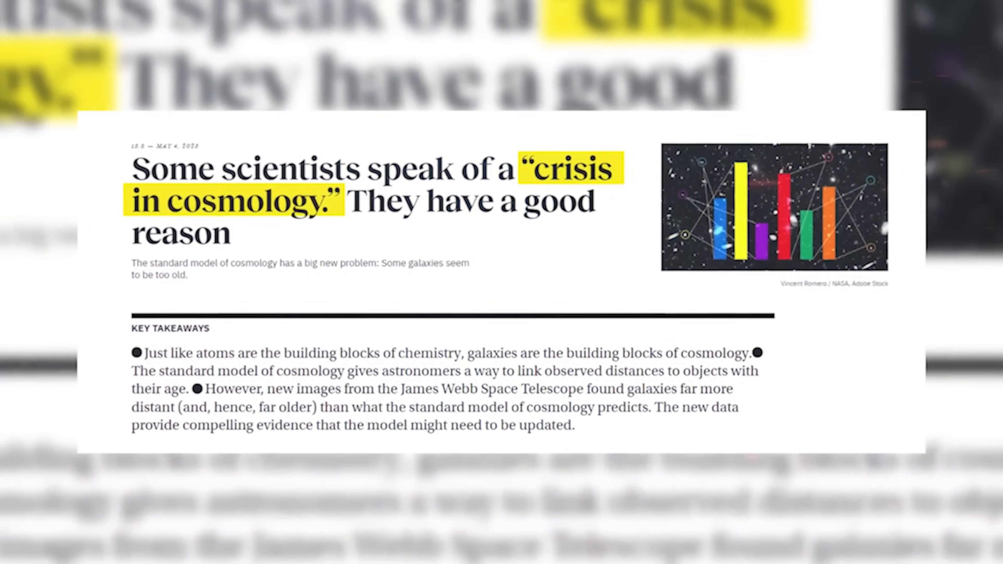
pyautogui.scroll(-3)
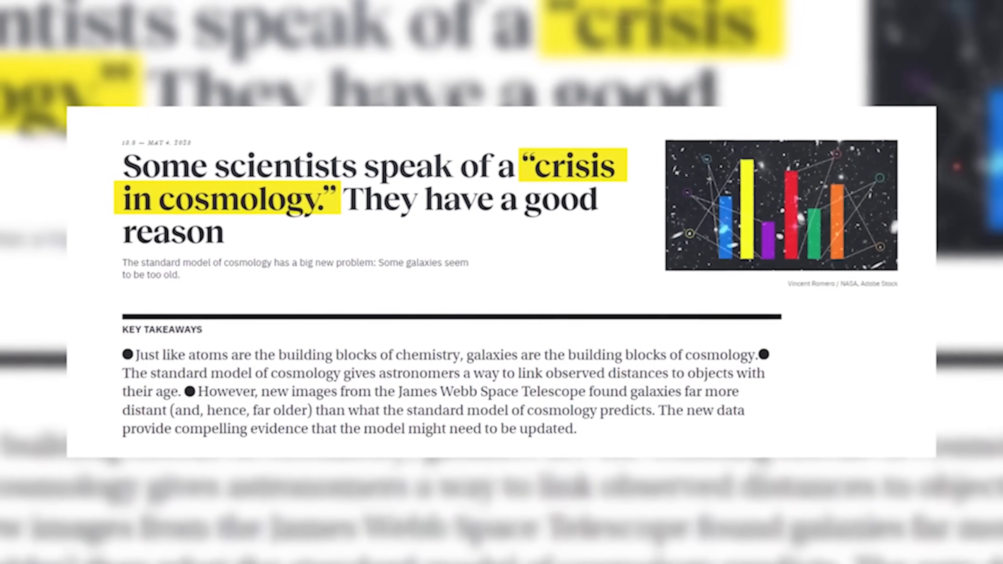